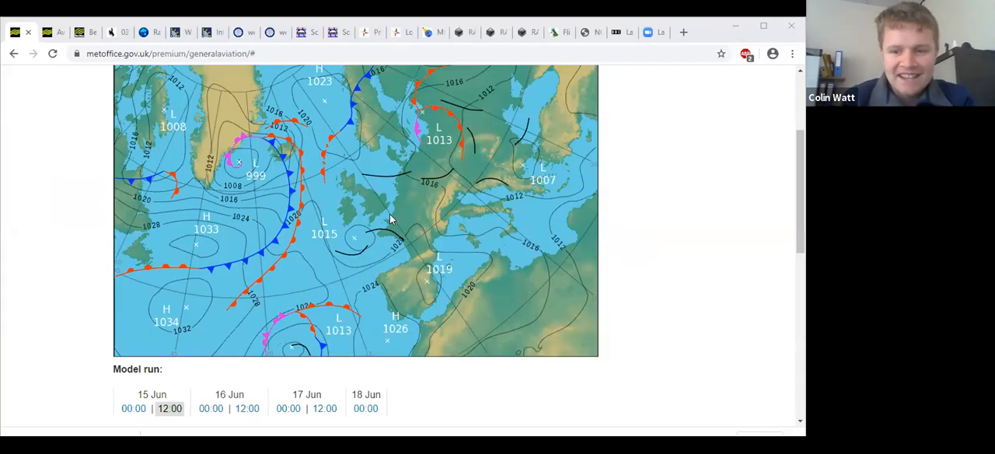
pyautogui.moveTo(230, 394)
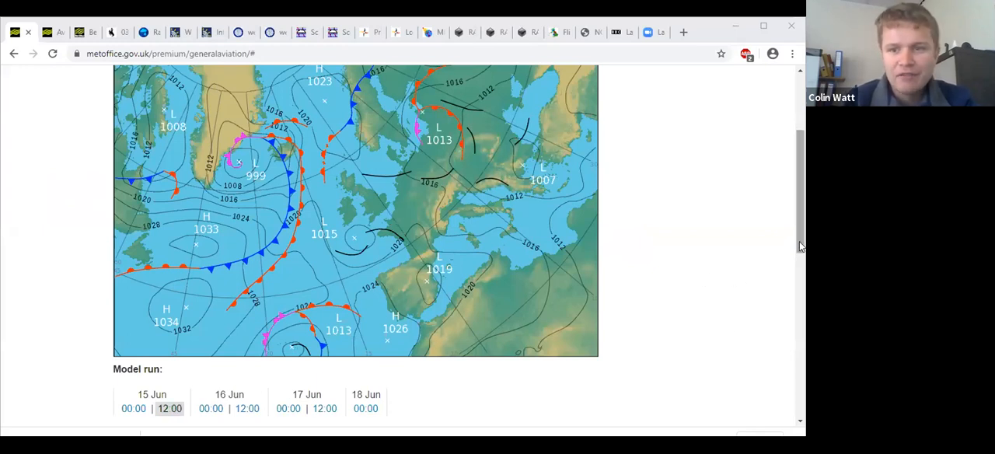
# Review the European surface pressure chart and switch to the 16 Jun 00:00 model run.
pyautogui.scroll(3)
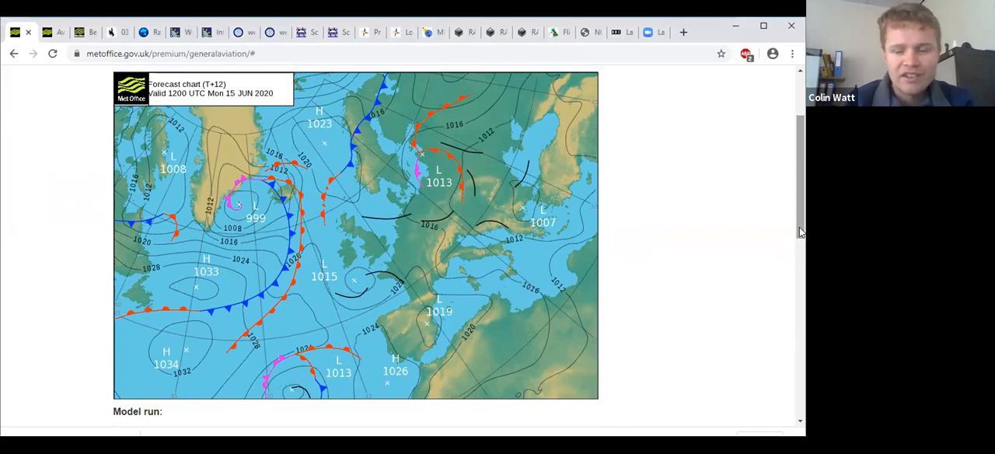
pyautogui.moveTo(550, 232)
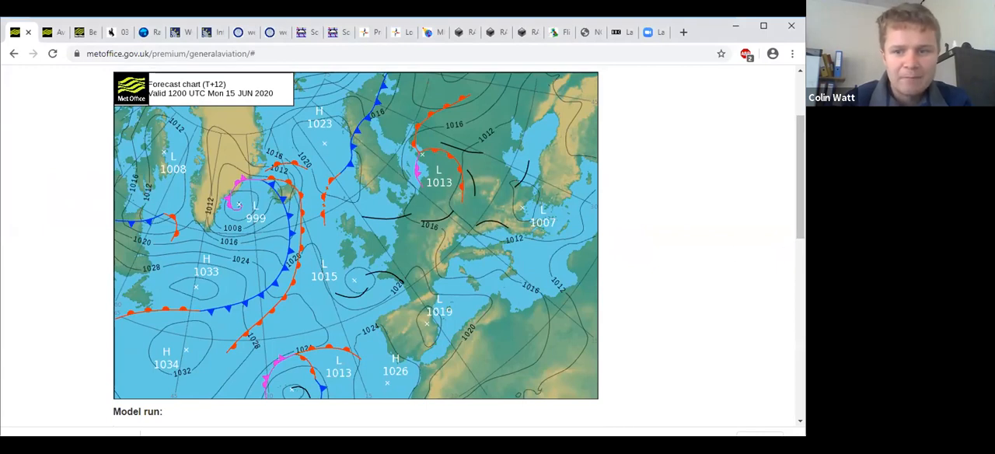
pyautogui.scroll(-3)
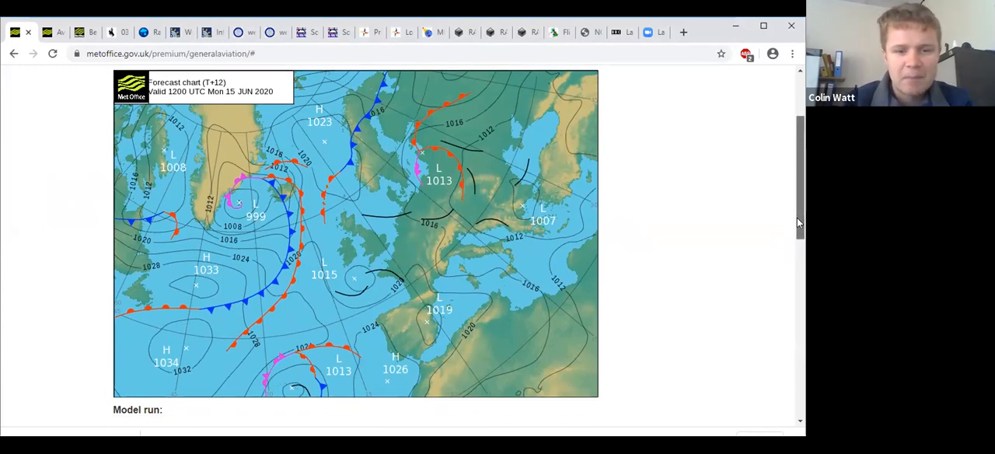
pyautogui.scroll(-3)
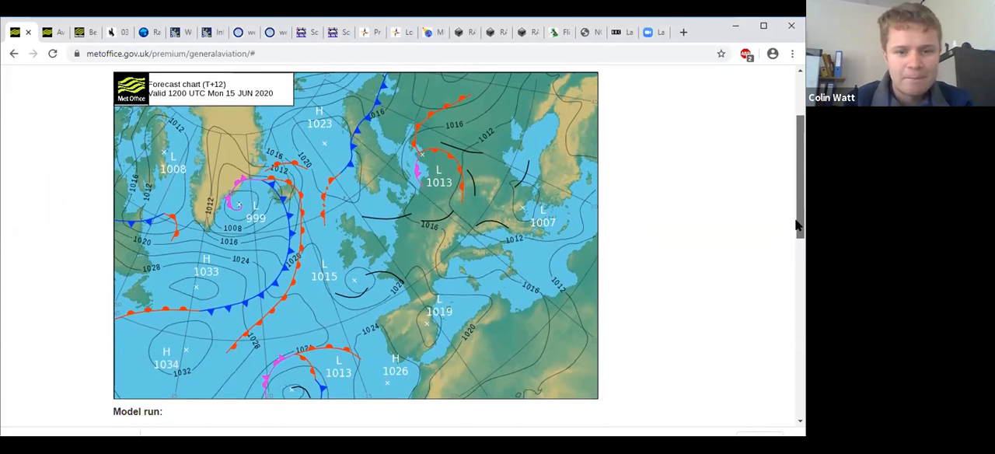
pyautogui.scroll(-3)
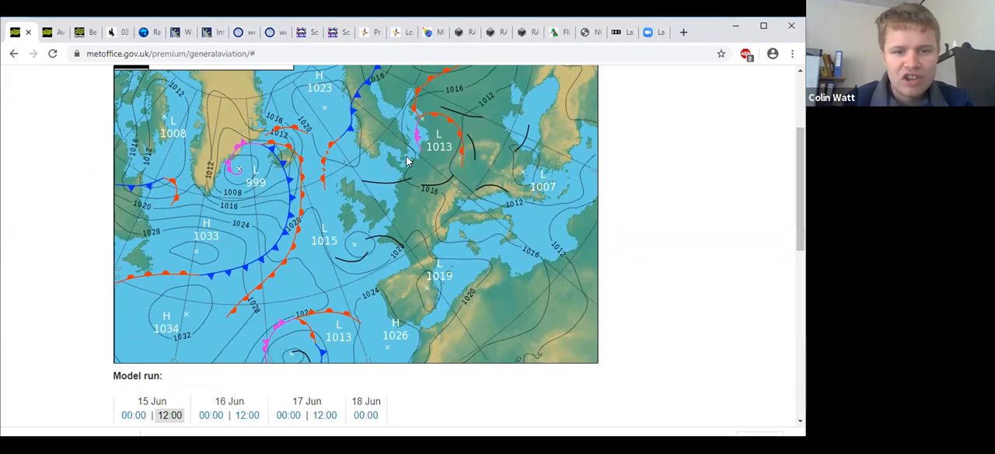
pyautogui.moveTo(350, 243)
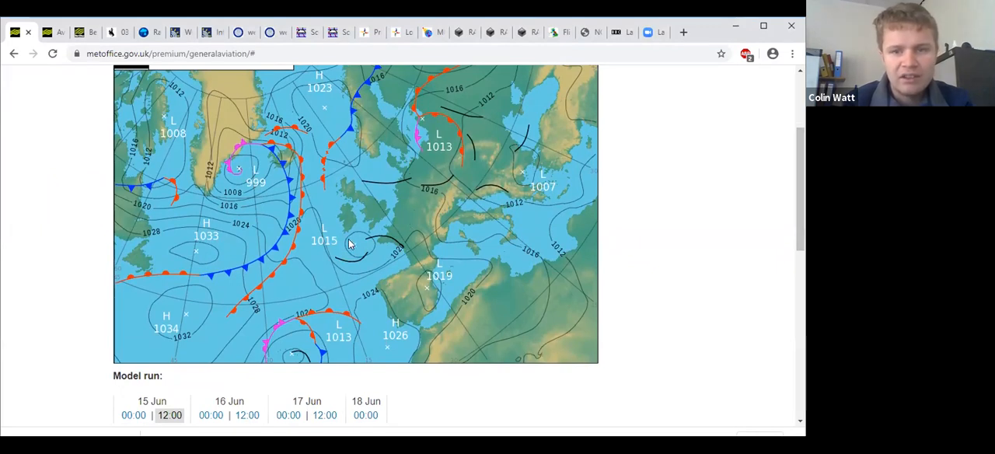
pyautogui.moveTo(375, 253)
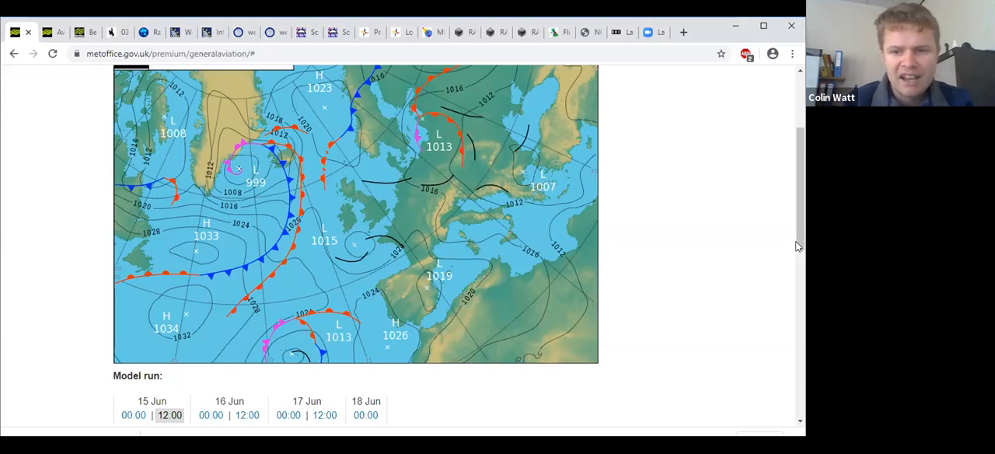
pyautogui.scroll(-3)
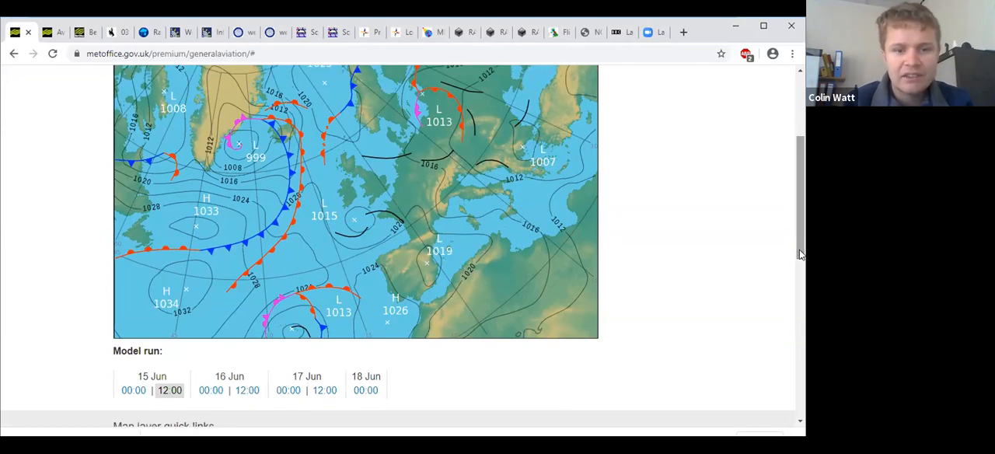
pyautogui.moveTo(373, 217)
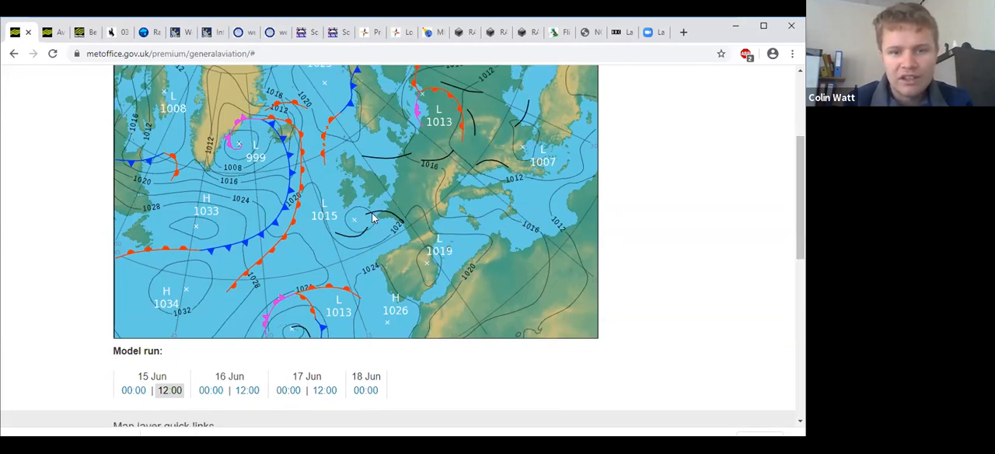
pyautogui.moveTo(250, 403)
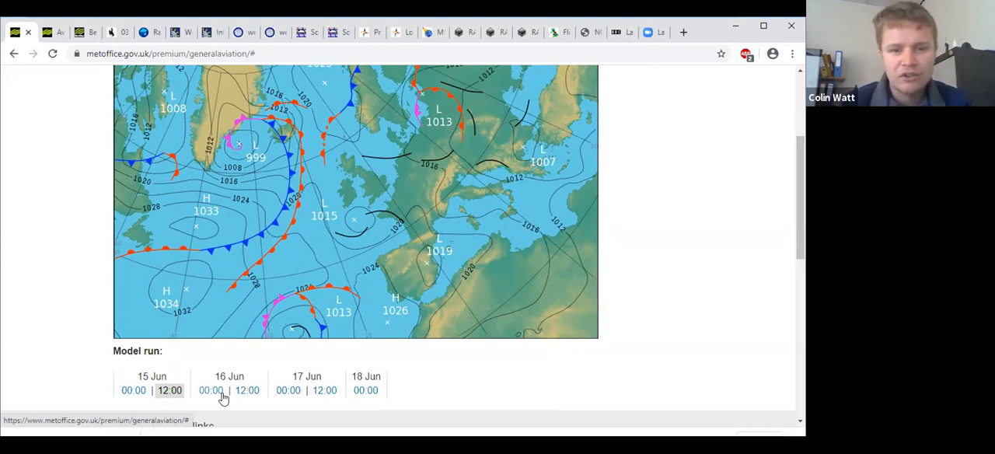
pyautogui.click(211, 391)
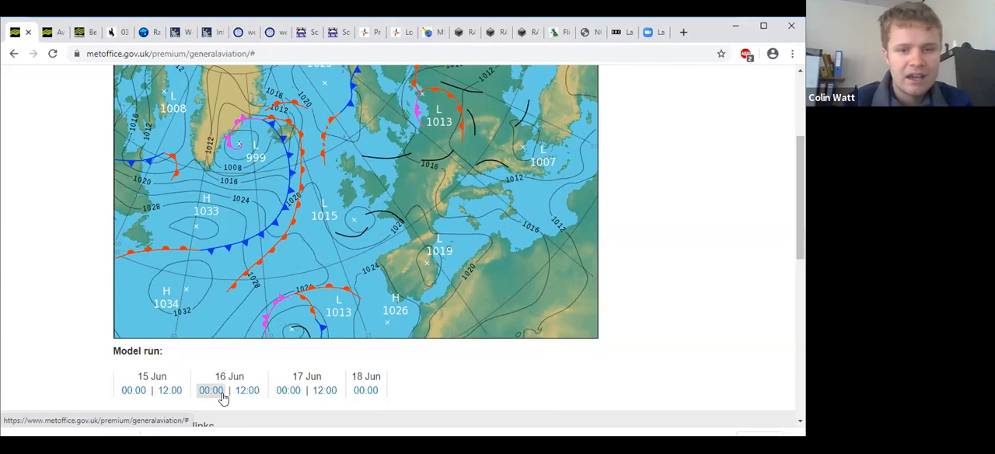
pyautogui.click(248, 390)
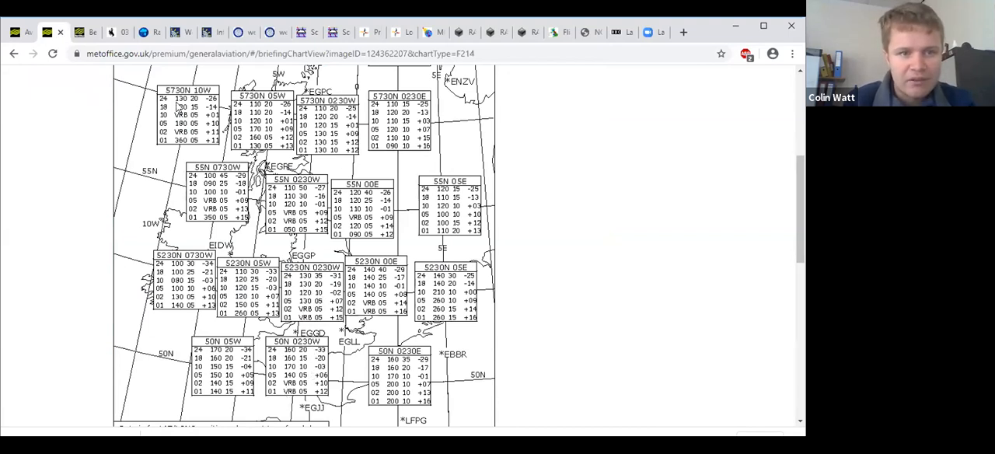
pyautogui.moveTo(85, 32)
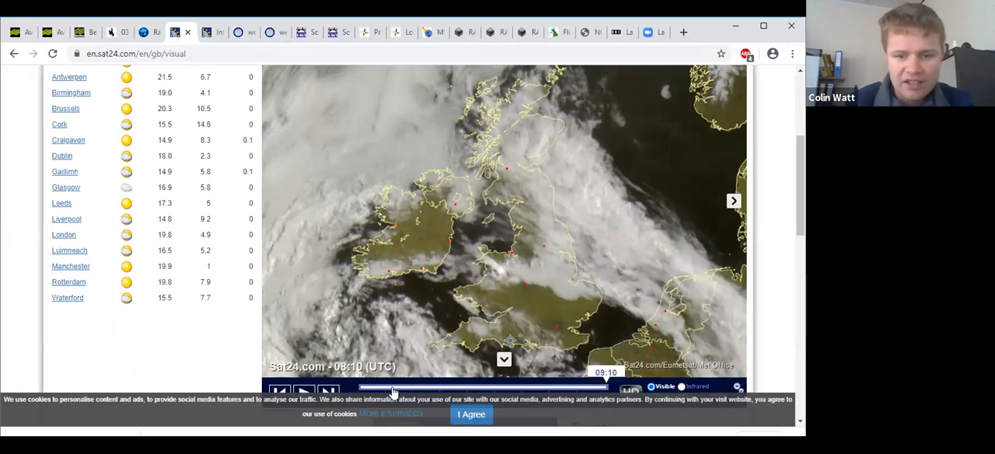
# Step the Sat24 infrared Europe timeline and replay the loop from an earlier time.
pyautogui.moveTo(393, 387); pyautogui.dragTo(587, 387)
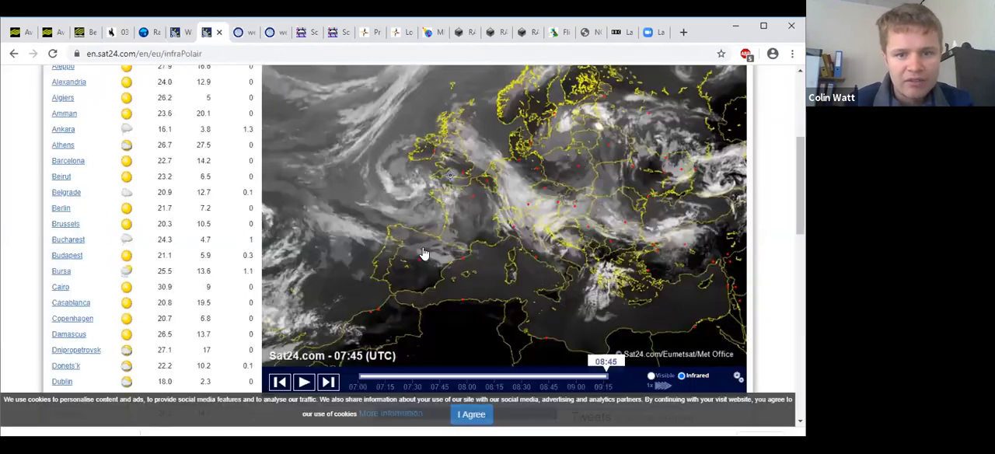
pyautogui.click(311, 380)
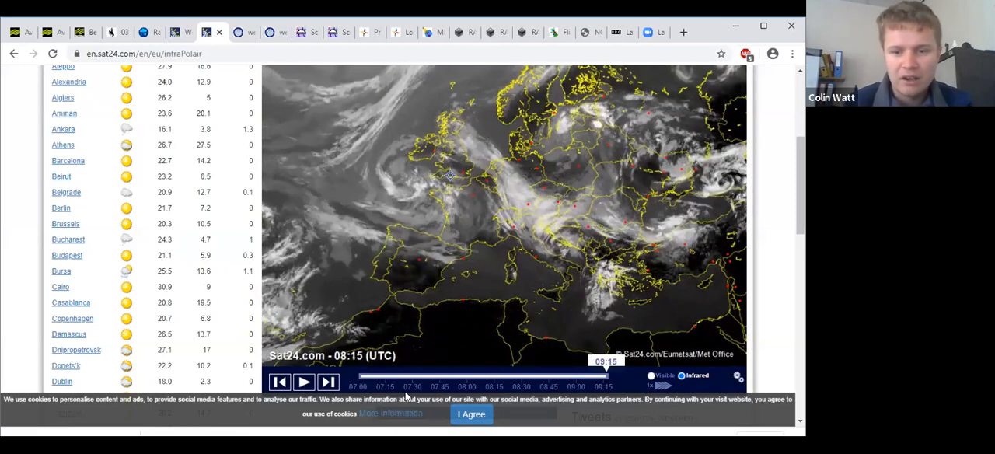
pyautogui.click(313, 381)
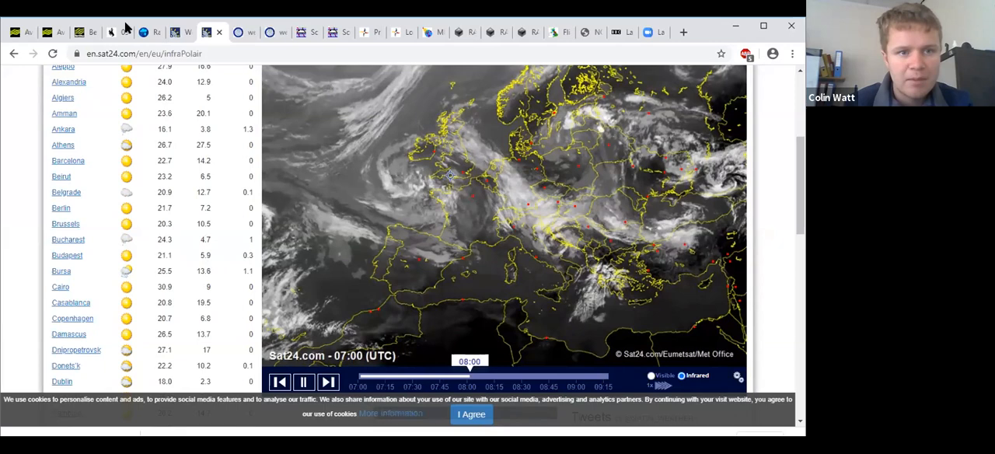
pyautogui.click(109, 32)
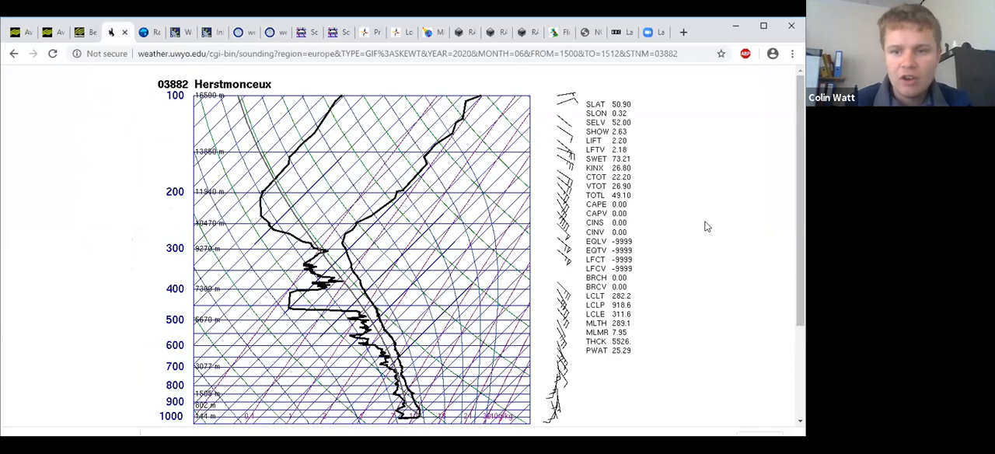
# Scroll through the 00Z 15 Jun 2020 Herstmonceux sounding and its index values.
pyautogui.scroll(-3)
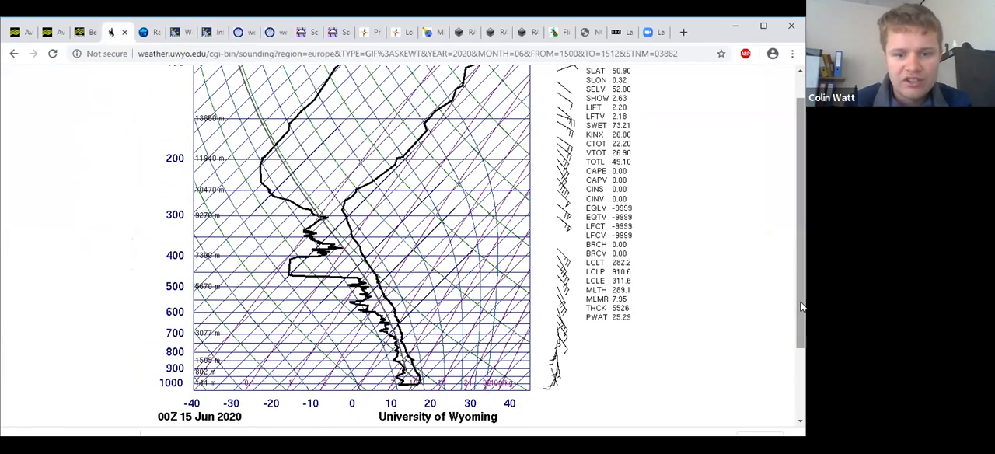
pyautogui.moveTo(422, 394)
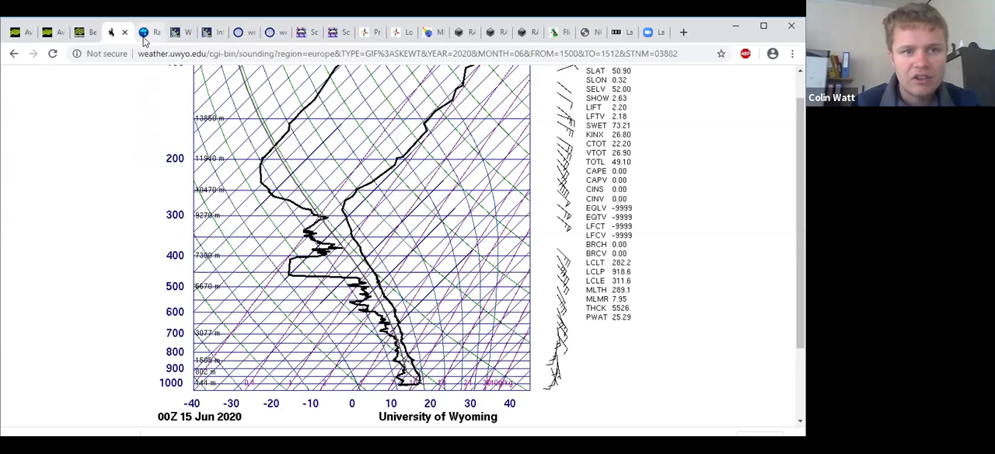
pyautogui.click(140, 32)
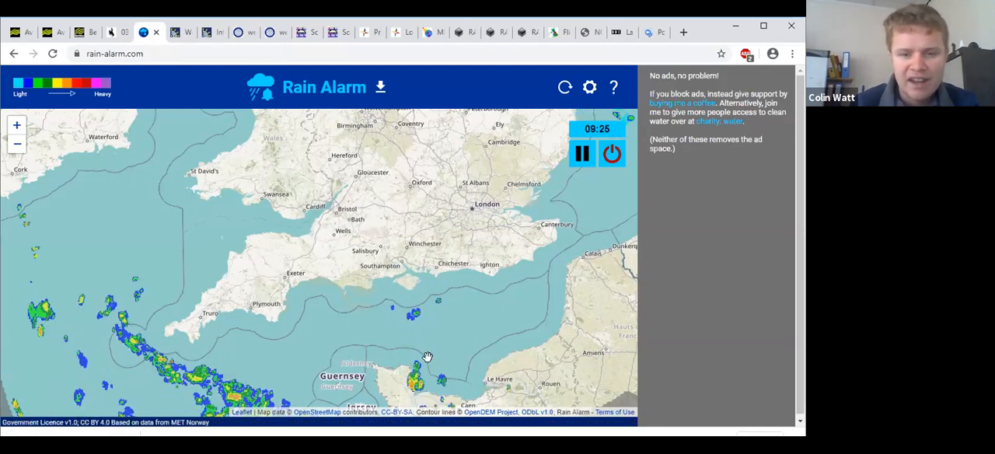
pyautogui.moveTo(450, 267)
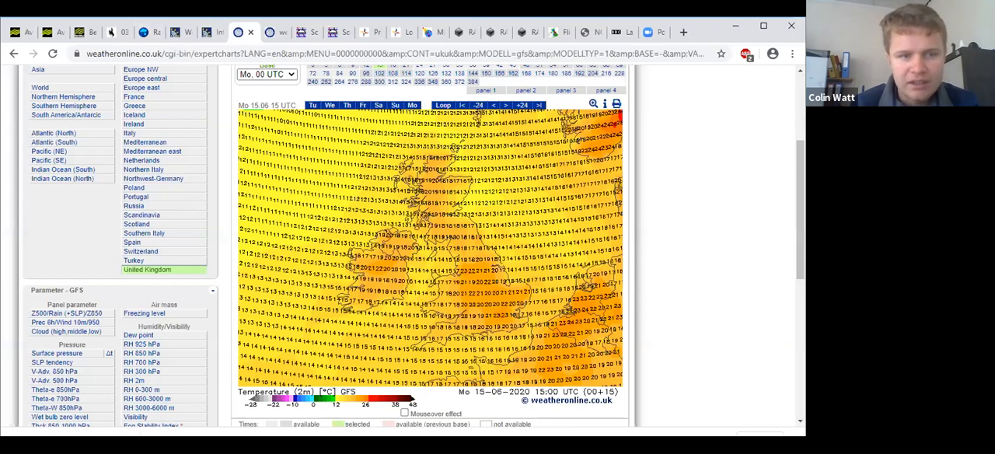
# Bring up the GFS 2 m temperature chart for the UK at 15 June 15:00 UTC.
pyautogui.click(80, 32)
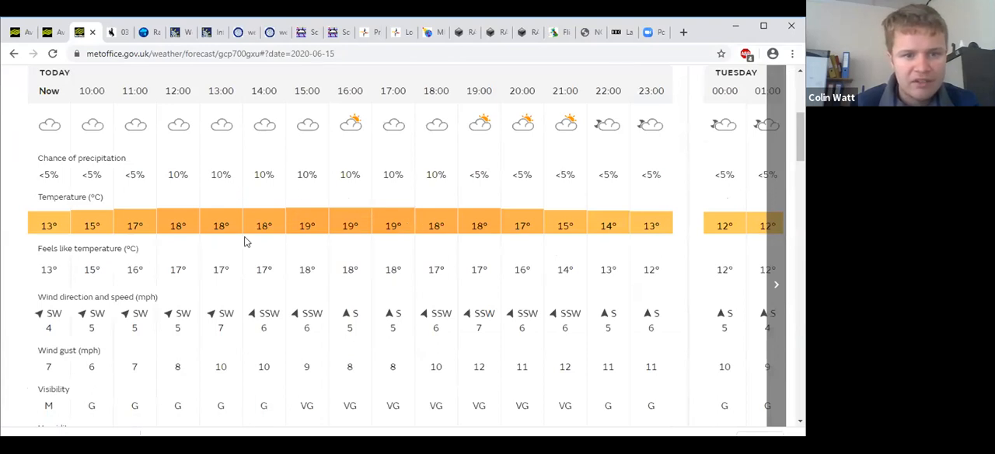
pyautogui.moveTo(229, 177)
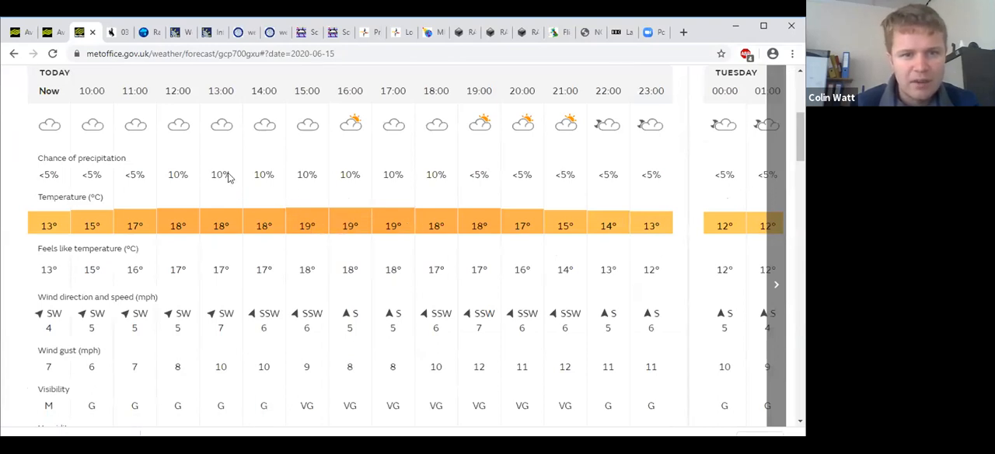
pyautogui.moveTo(303, 132)
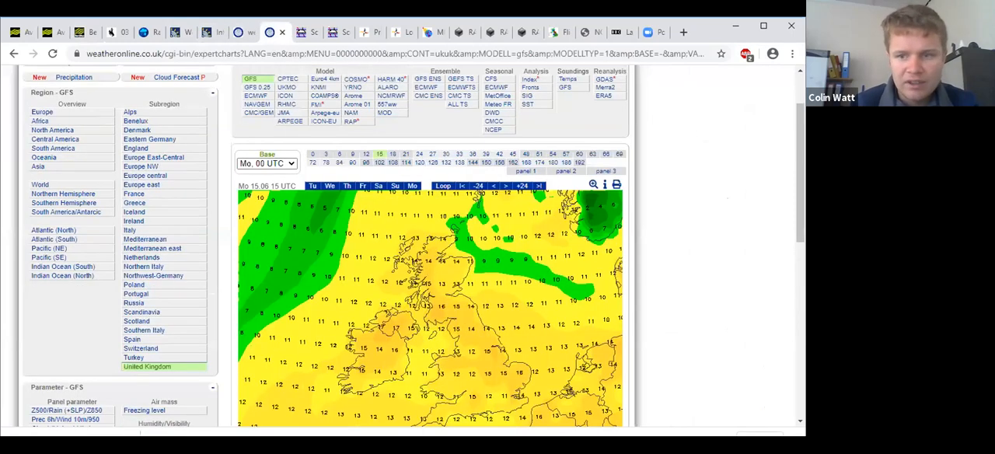
# Scroll down to the GFS UK dew point chart for 15 June 15 UTC.
pyautogui.scroll(-3)
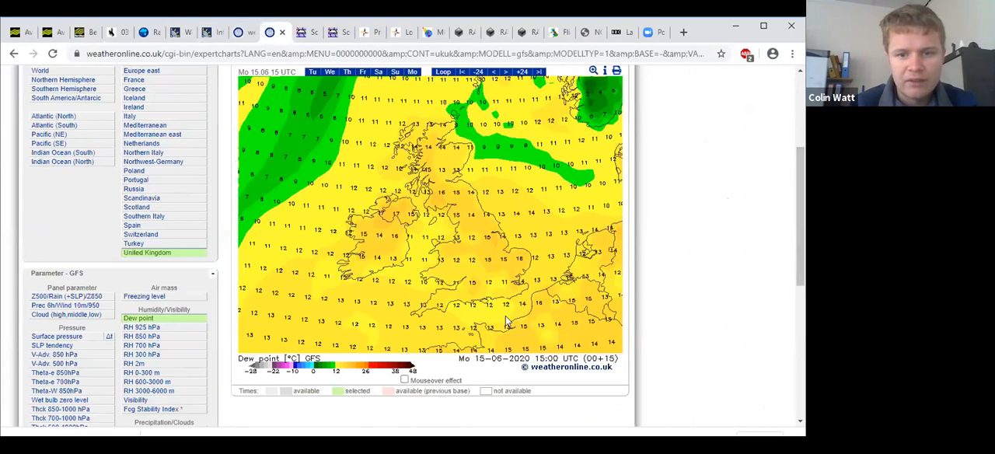
pyautogui.moveTo(535, 182)
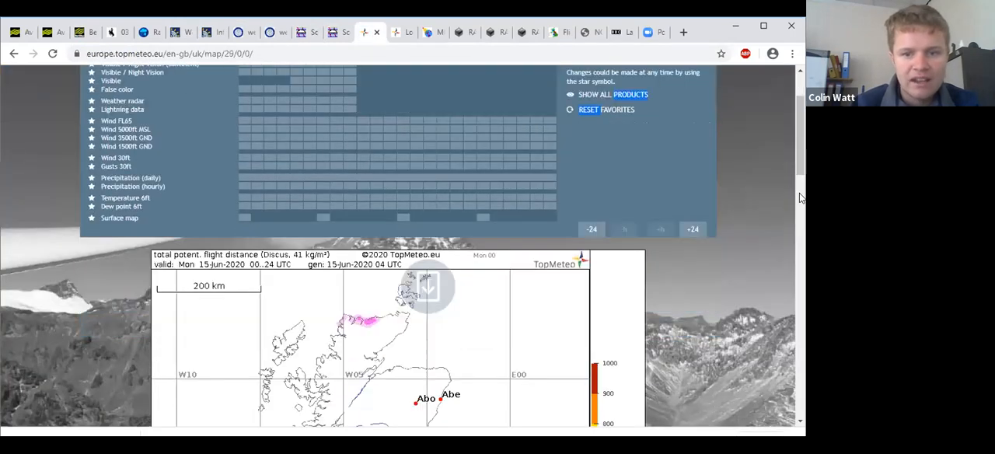
# Scroll down to the TopMeteo potential flight distance map for 15 June 2020.
pyautogui.scroll(-3)
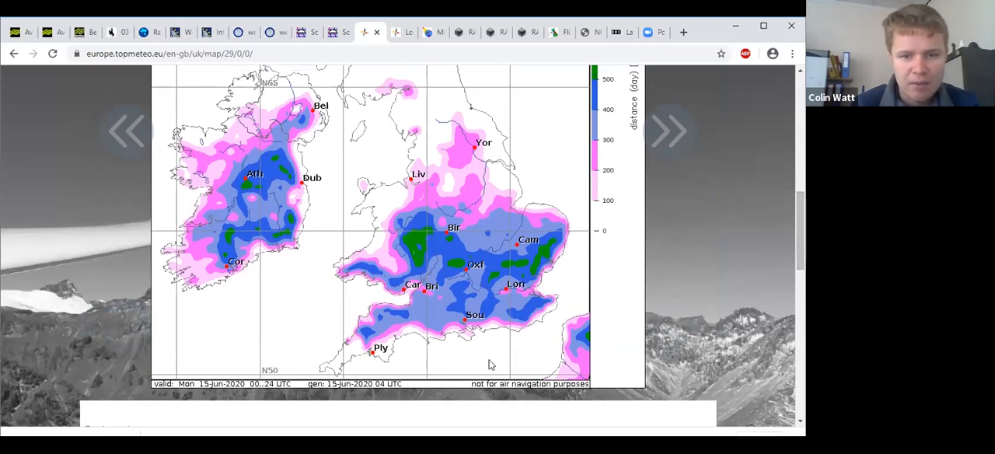
pyautogui.moveTo(491, 320)
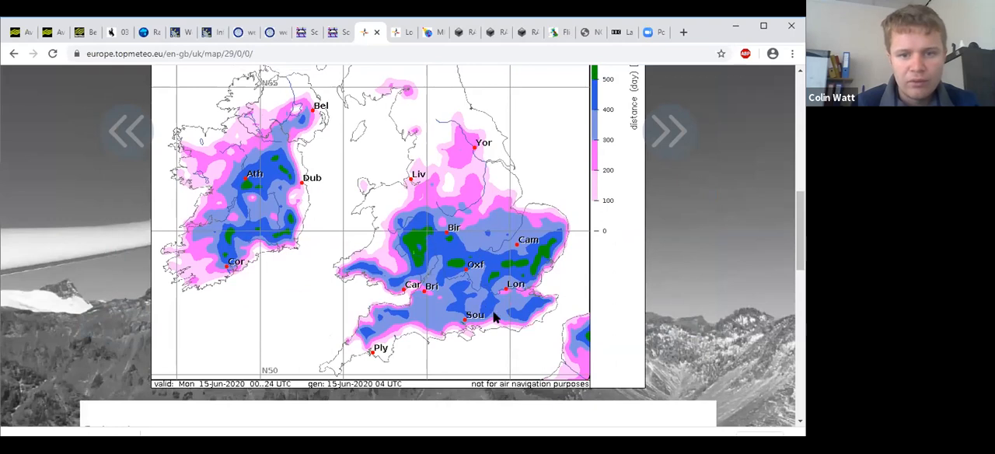
pyautogui.moveTo(507, 284)
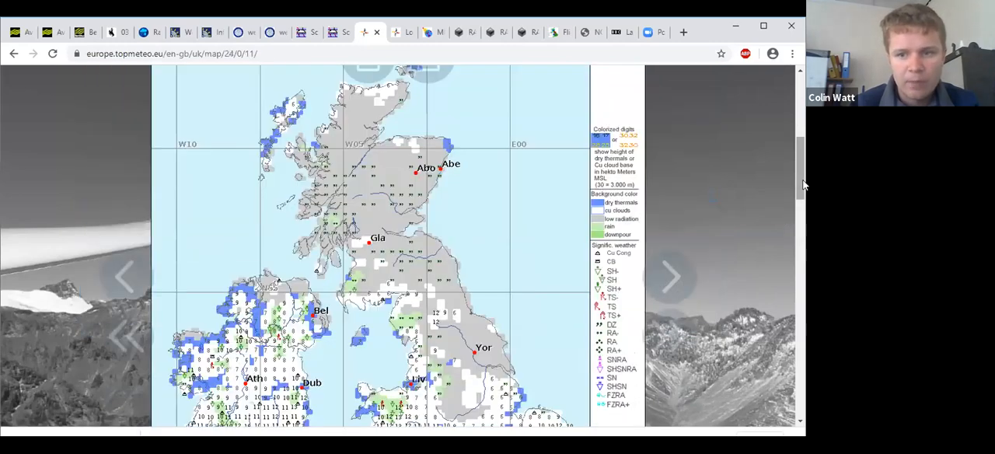
# Review TopMeteo thermal and significant weather maps for 15 June at 14 and 16 UTC.
pyautogui.scroll(-3)
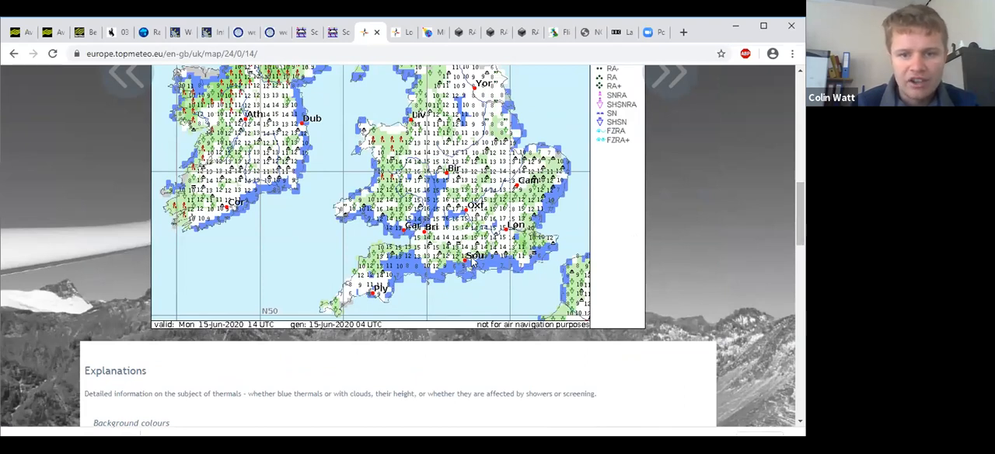
pyautogui.moveTo(532, 258)
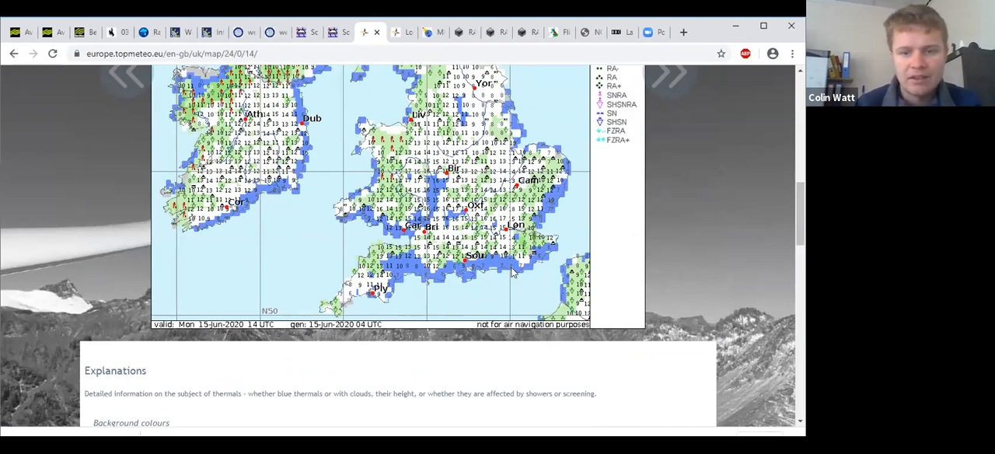
pyautogui.moveTo(435, 230)
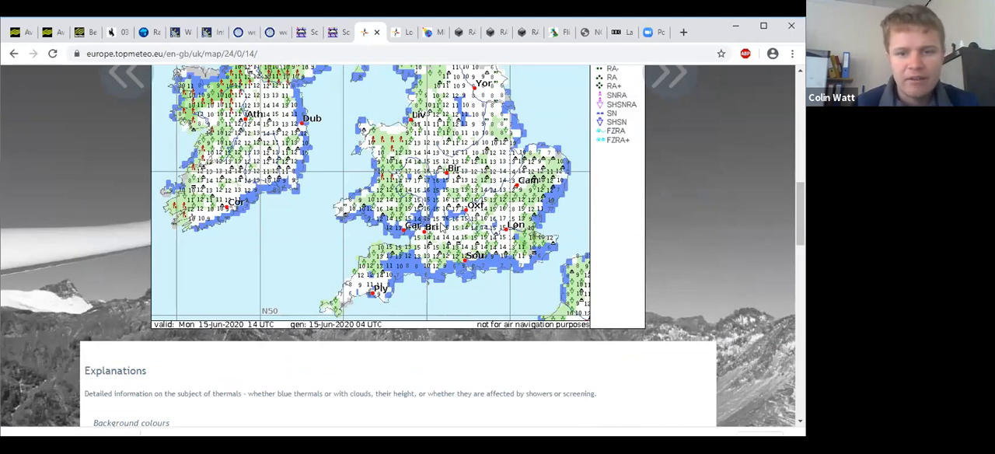
pyautogui.moveTo(750, 229)
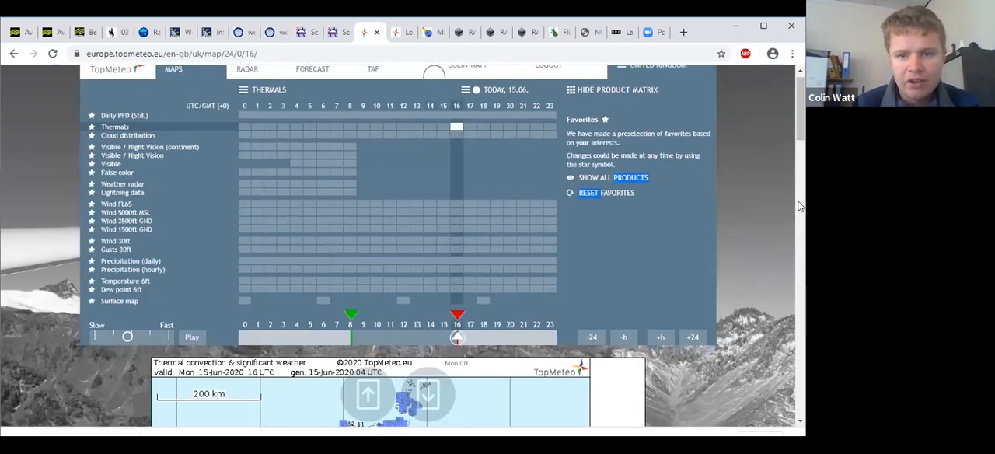
pyautogui.scroll(-3)
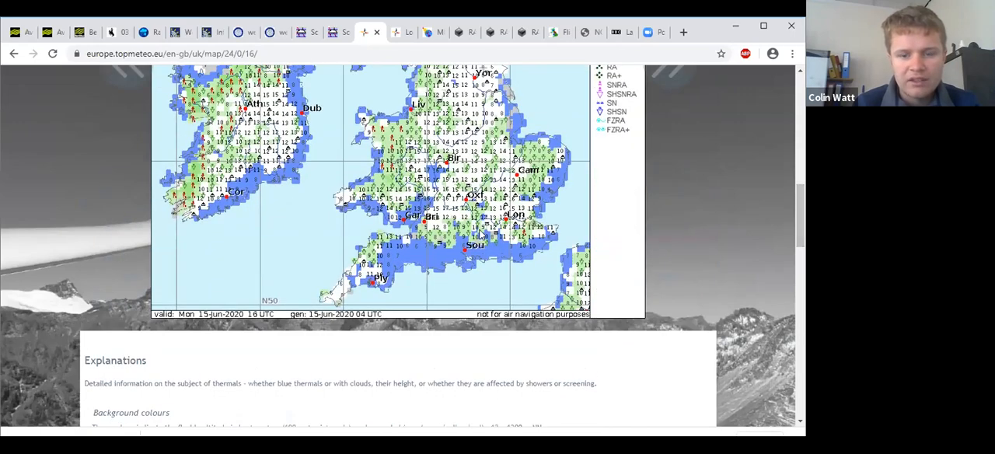
pyautogui.moveTo(494, 261)
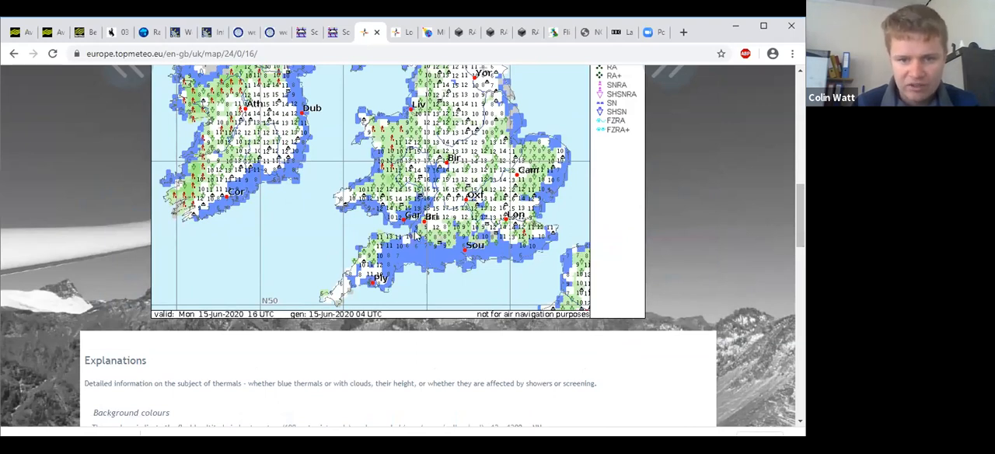
pyautogui.moveTo(474, 283)
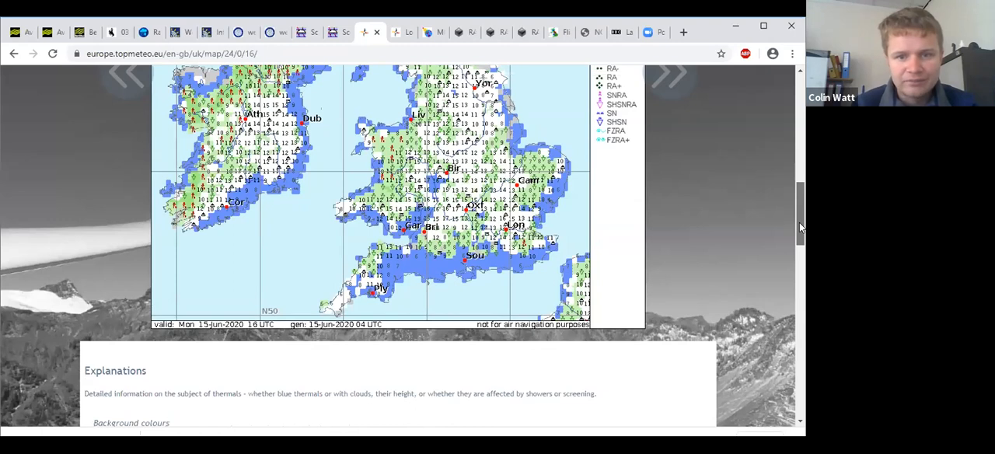
pyautogui.moveTo(544, 256)
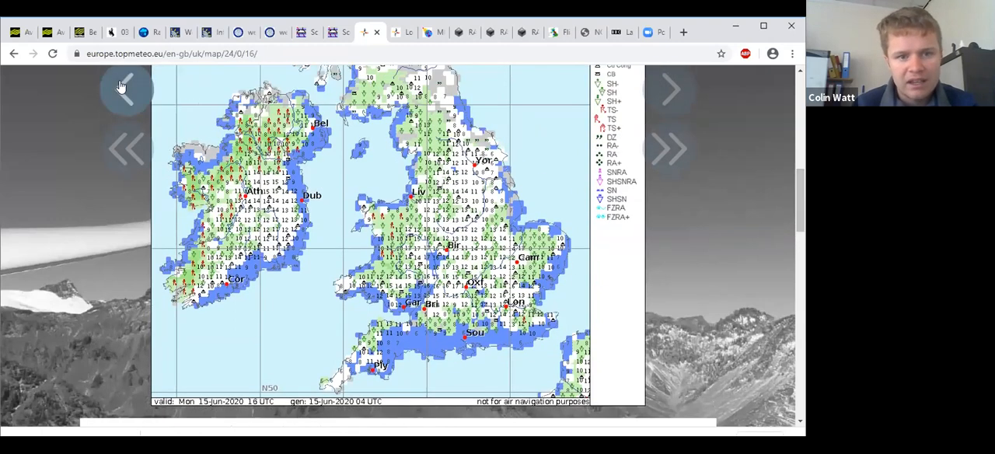
pyautogui.click(121, 89)
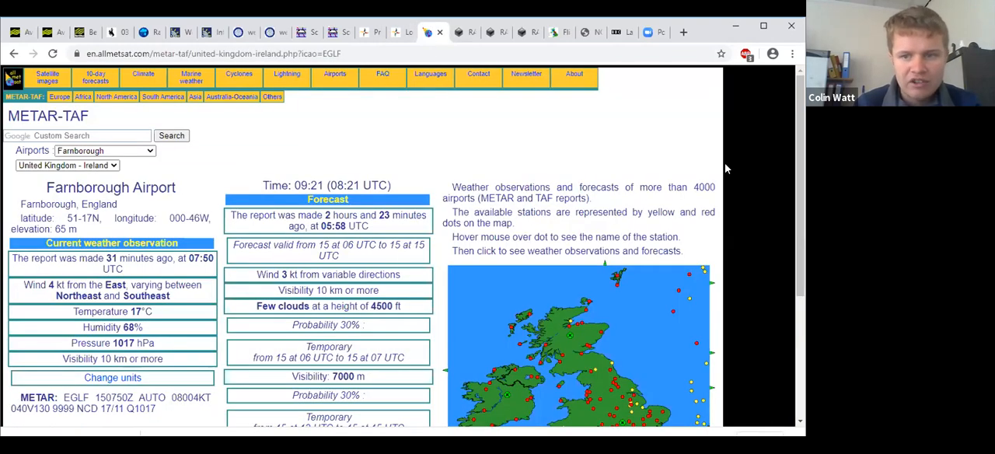
# Read Farnborough's METAR and full TAF, including 4000 m visibility in heavy showers.
pyautogui.scroll(-3)
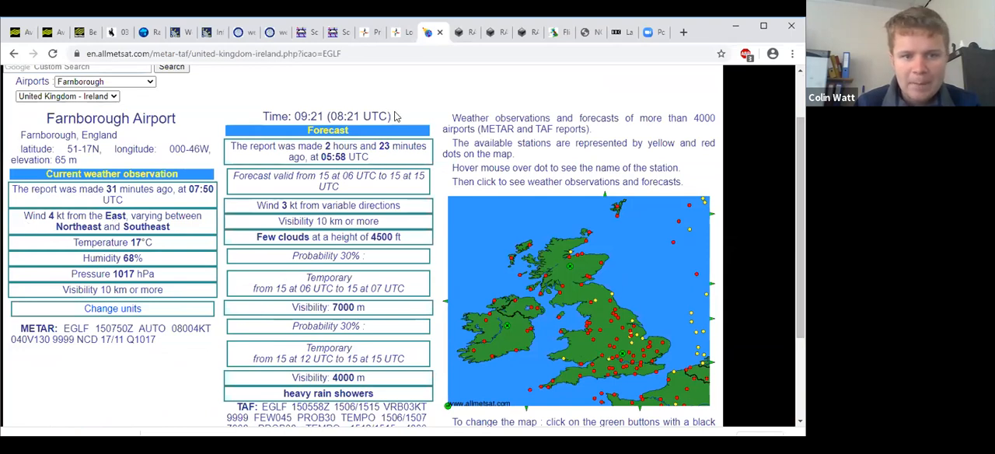
pyautogui.moveTo(368, 330)
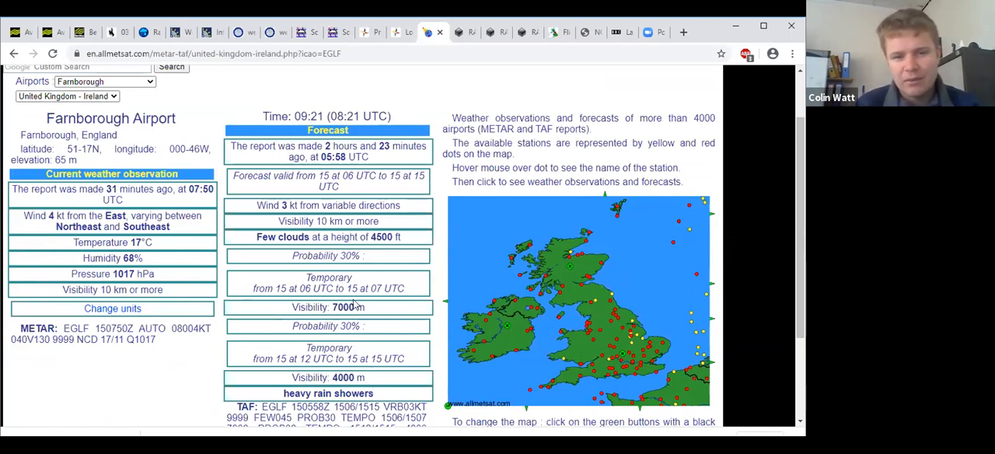
pyautogui.moveTo(598, 268)
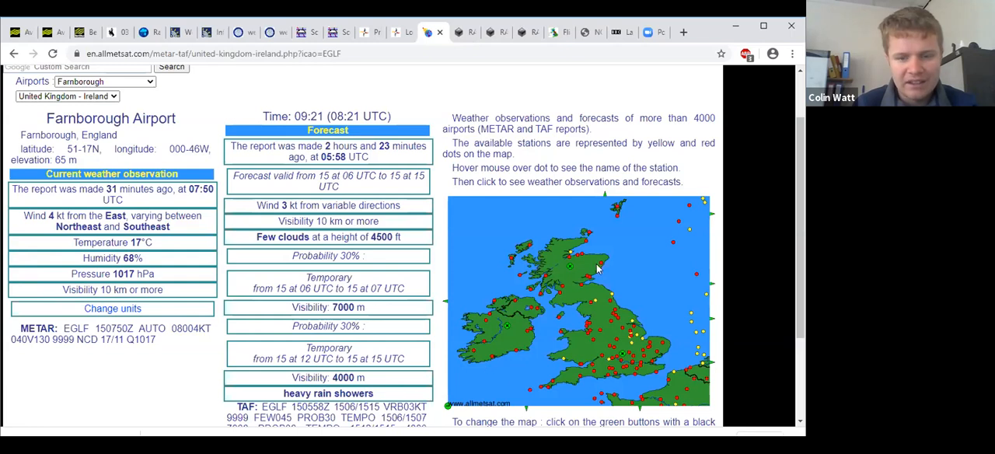
pyautogui.moveTo(542, 239)
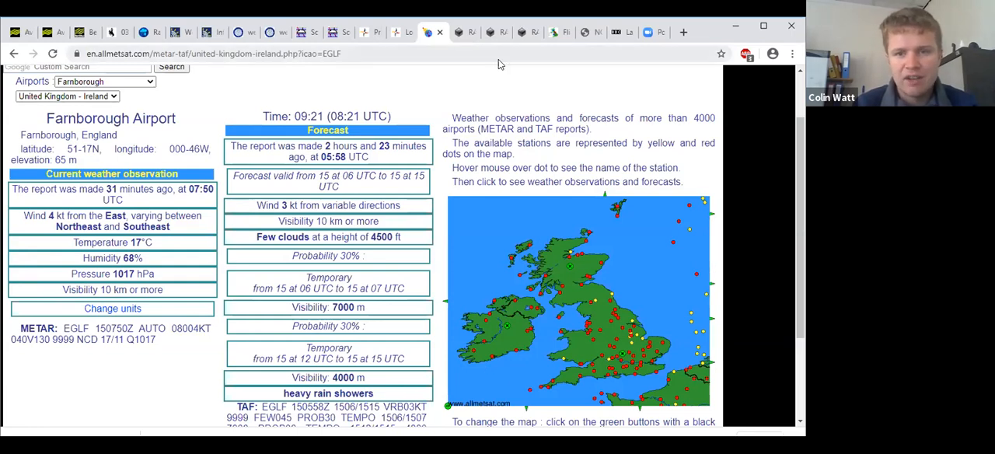
# Review RASP Skew-T soundings for Buckingham 12:00 BST and Cambridge 13:00 BST.
pyautogui.click(455, 32)
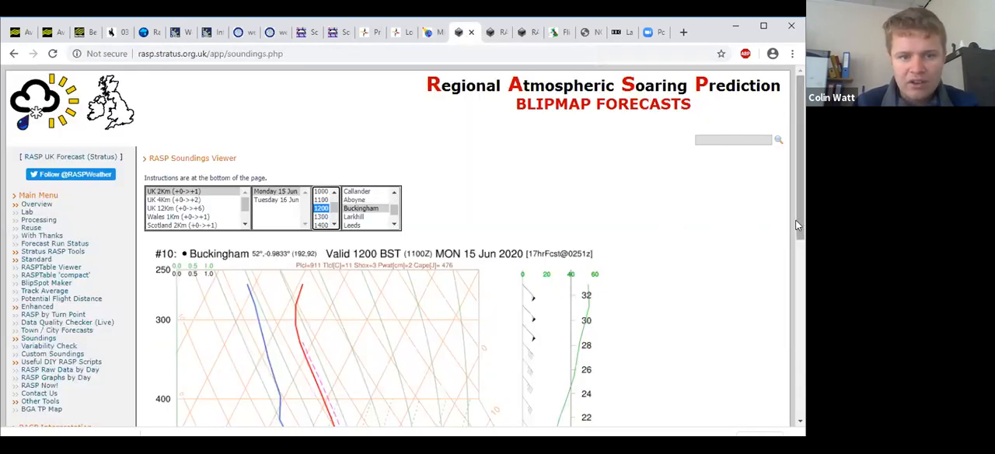
pyautogui.scroll(-3)
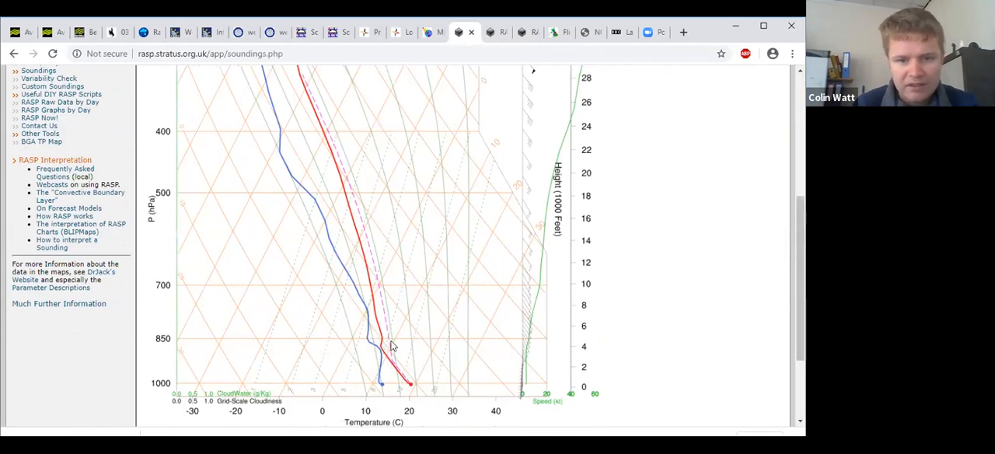
pyautogui.moveTo(374, 358)
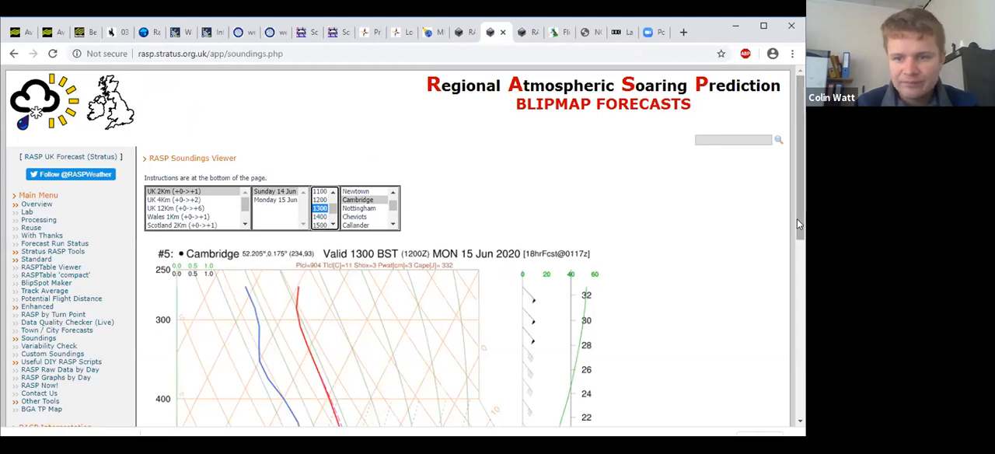
pyautogui.scroll(-3)
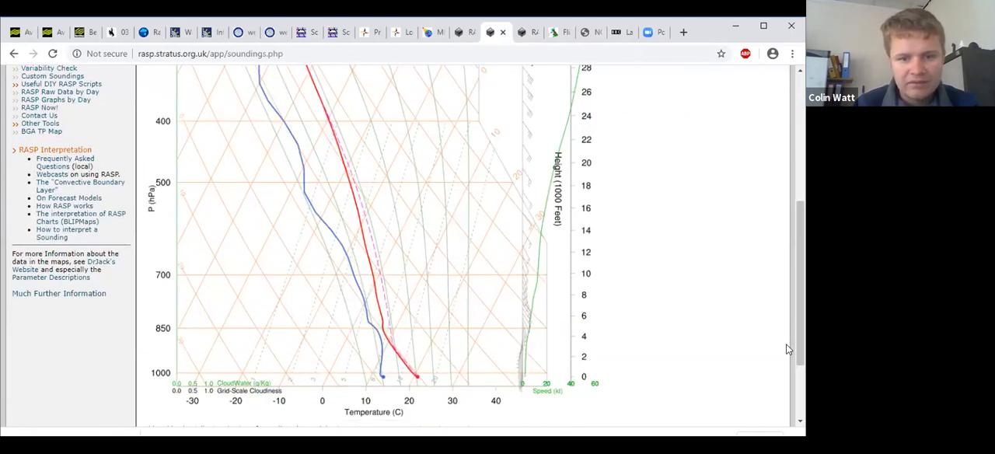
pyautogui.moveTo(521, 81)
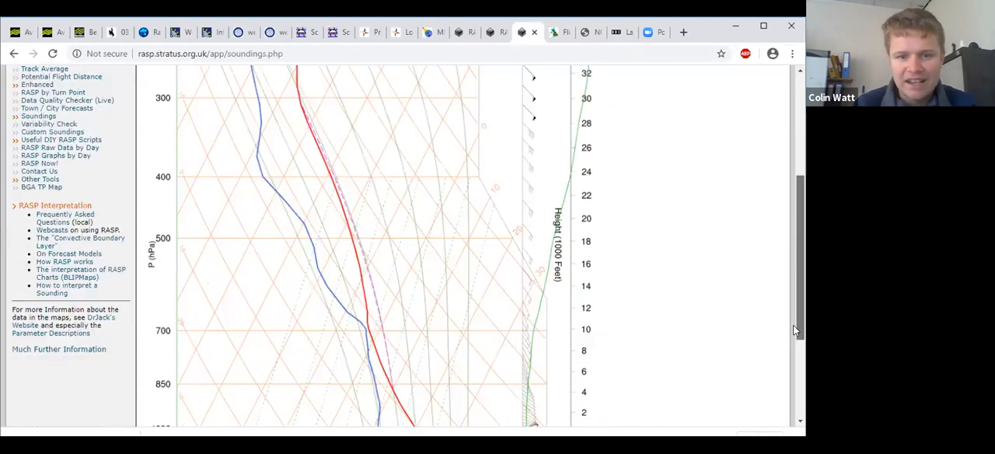
pyautogui.scroll(-3)
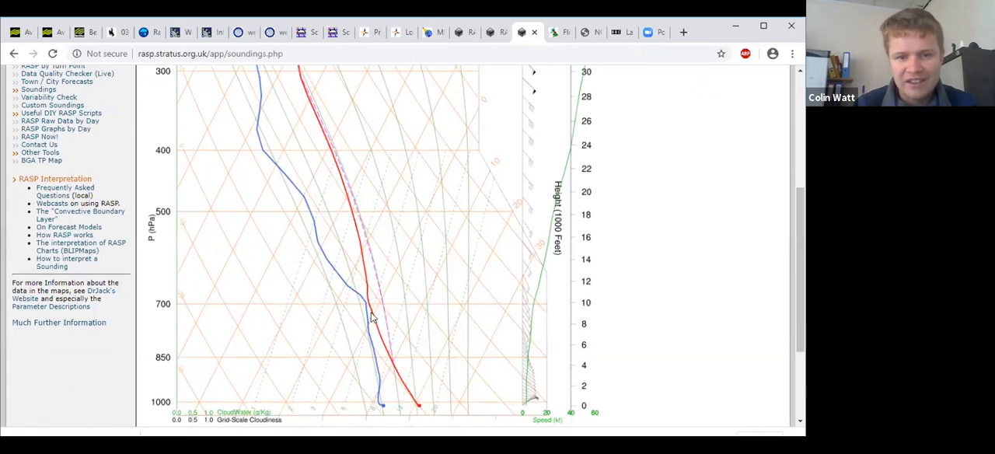
pyautogui.moveTo(368, 98)
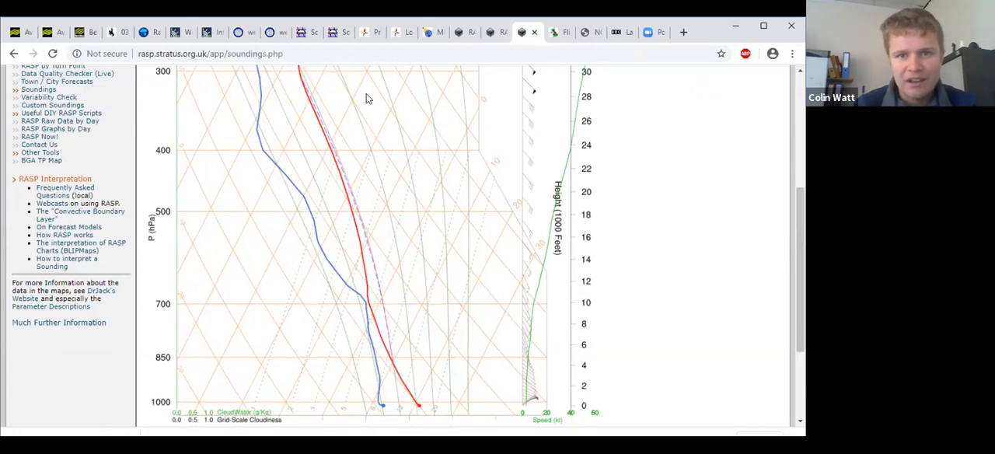
pyautogui.moveTo(375, 252)
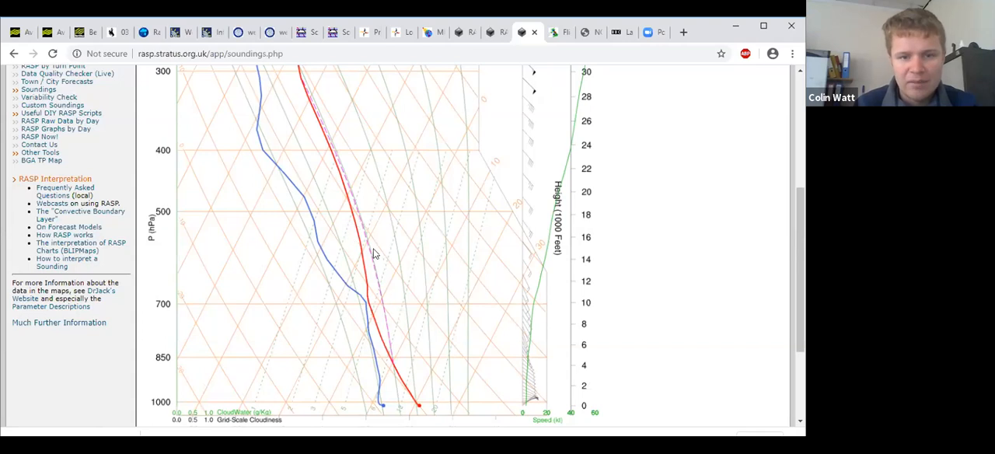
pyautogui.moveTo(357, 282)
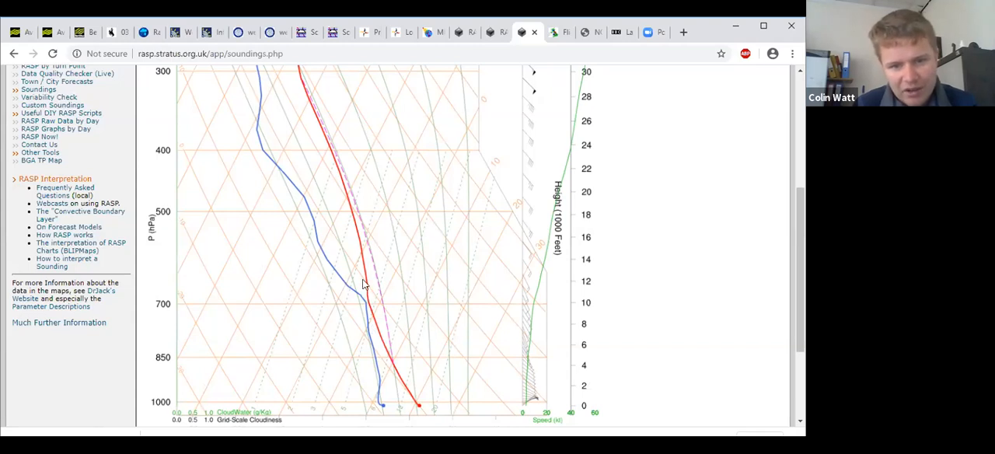
pyautogui.moveTo(345, 280)
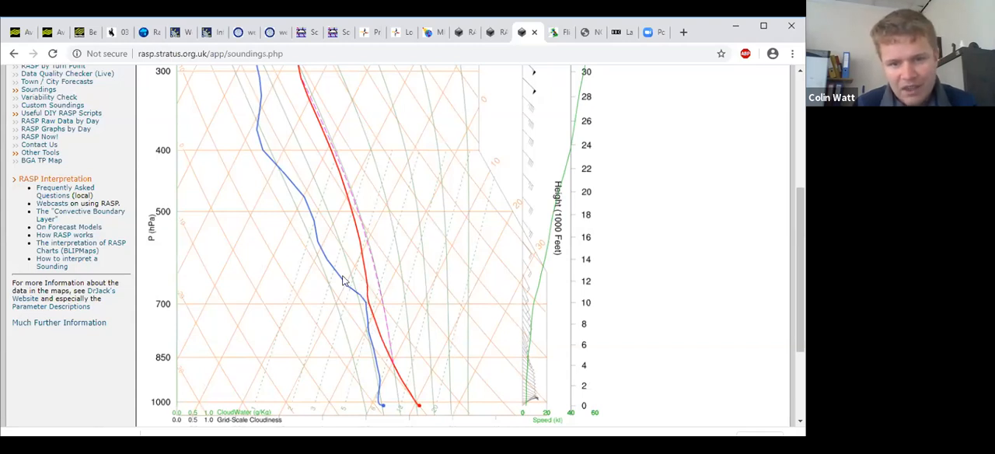
pyautogui.moveTo(339, 289)
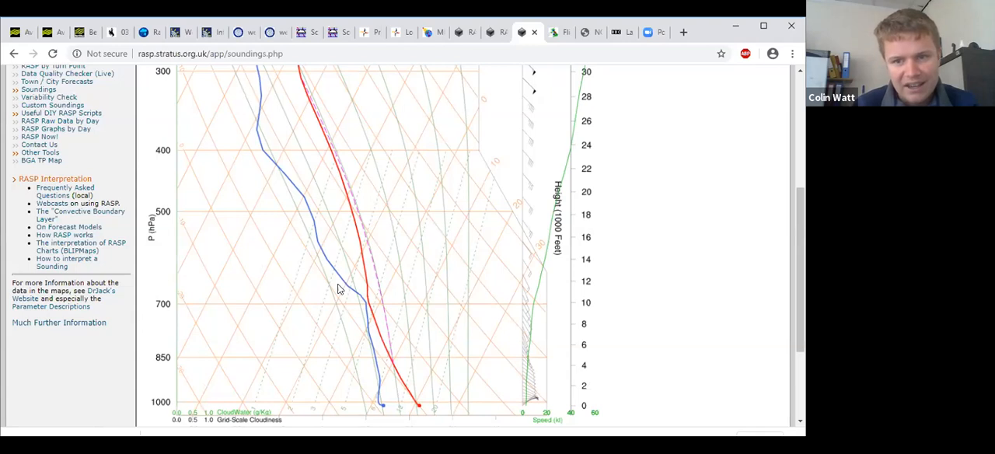
pyautogui.moveTo(395, 329)
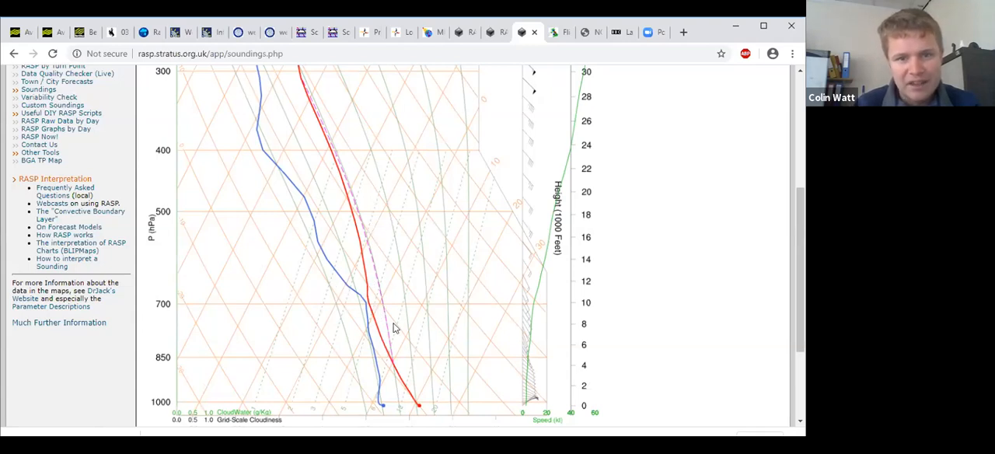
pyautogui.moveTo(559, 32)
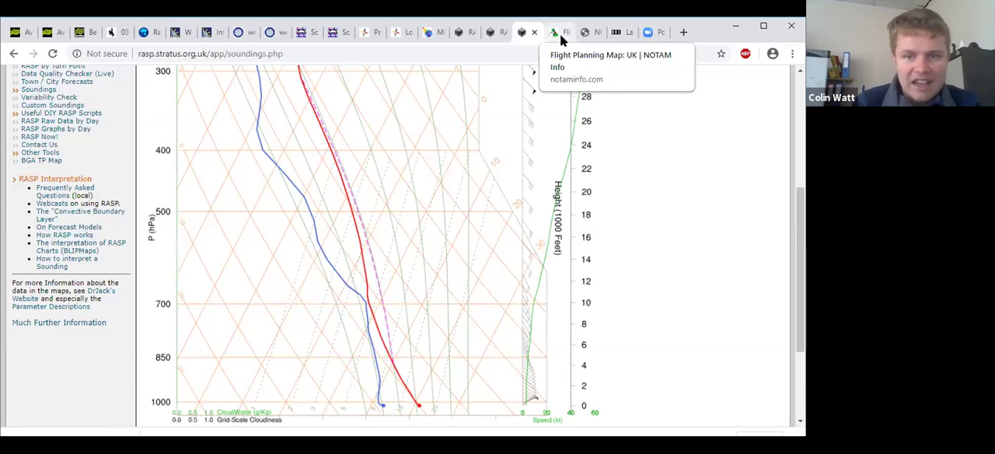
# Bring up the NotamInfo UK flight planning map and pan to southern England.
pyautogui.click(556, 32)
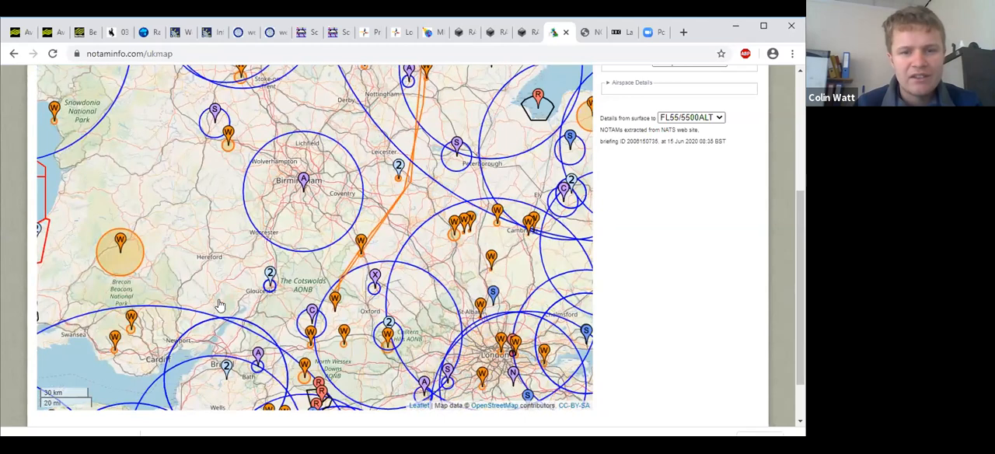
pyautogui.moveTo(221, 305); pyautogui.dragTo(272, 291)
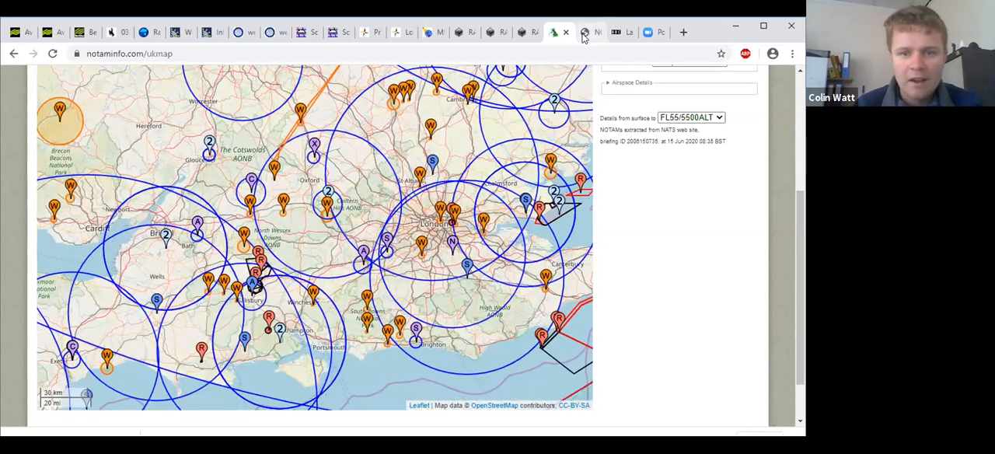
# Switch to the today_south.pdf tab and scroll to navigation warnings 5–7.
pyautogui.click(587, 32)
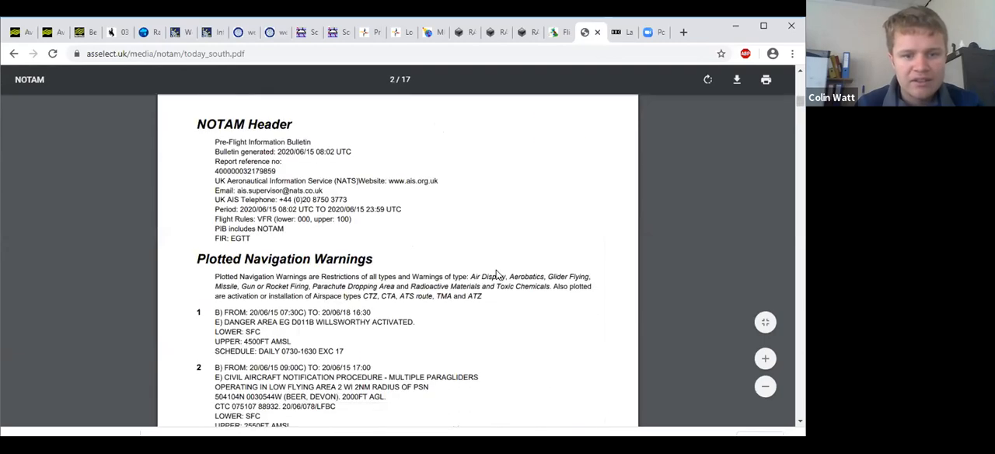
pyautogui.scroll(-3)
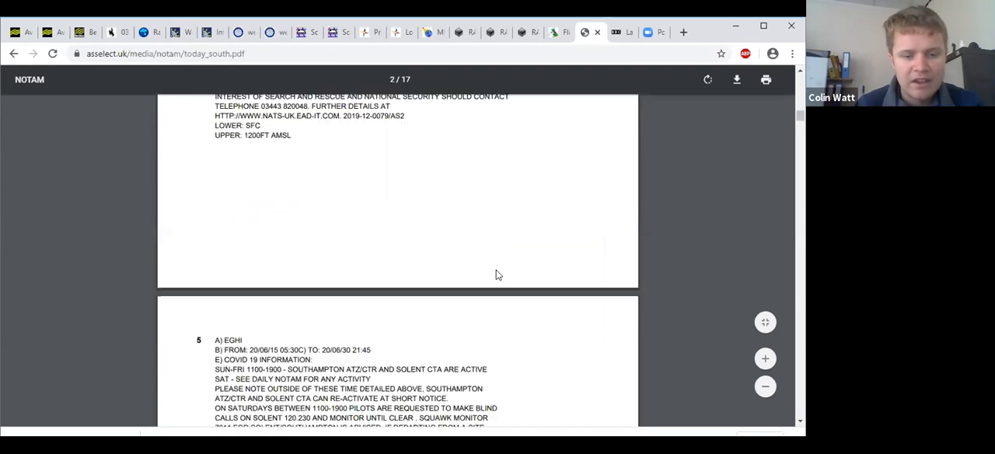
pyautogui.scroll(-3)
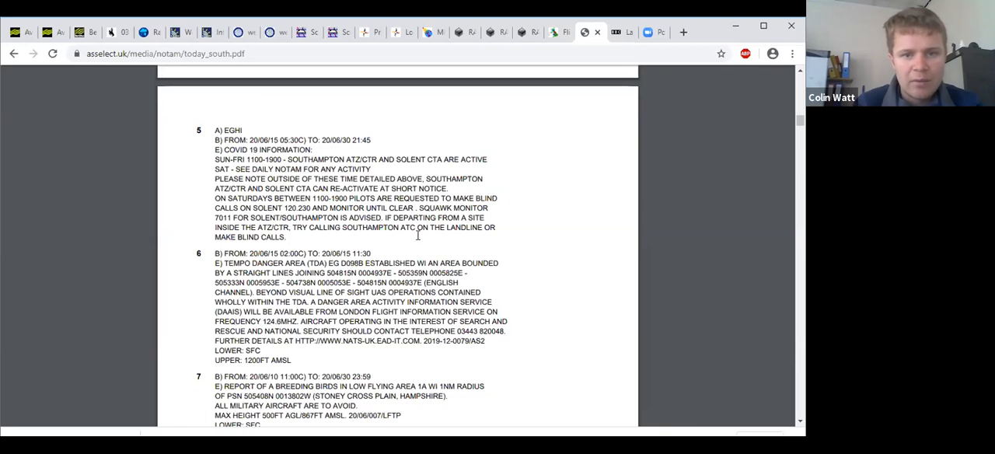
pyautogui.moveTo(420, 246)
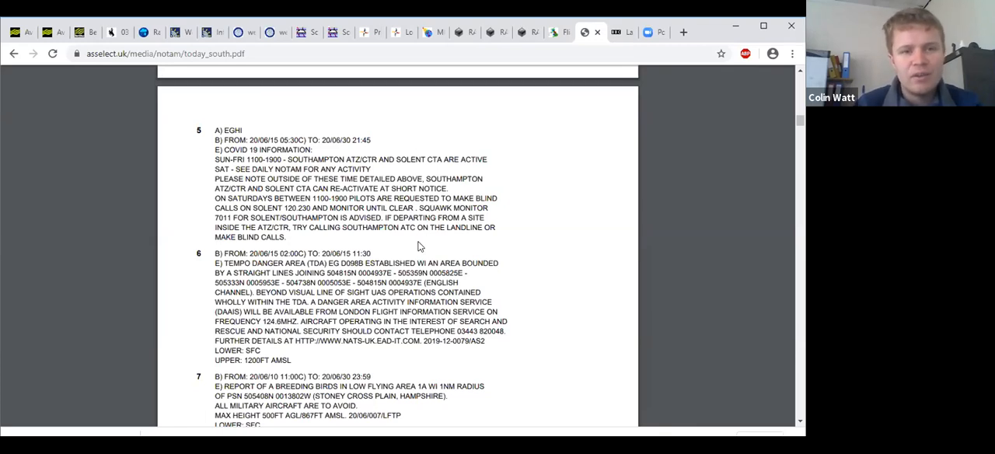
pyautogui.moveTo(363, 212)
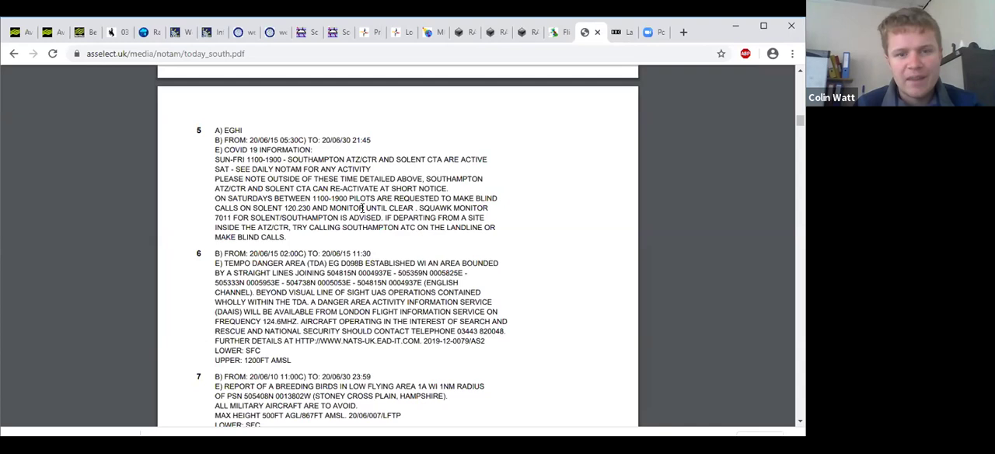
pyautogui.moveTo(360, 244)
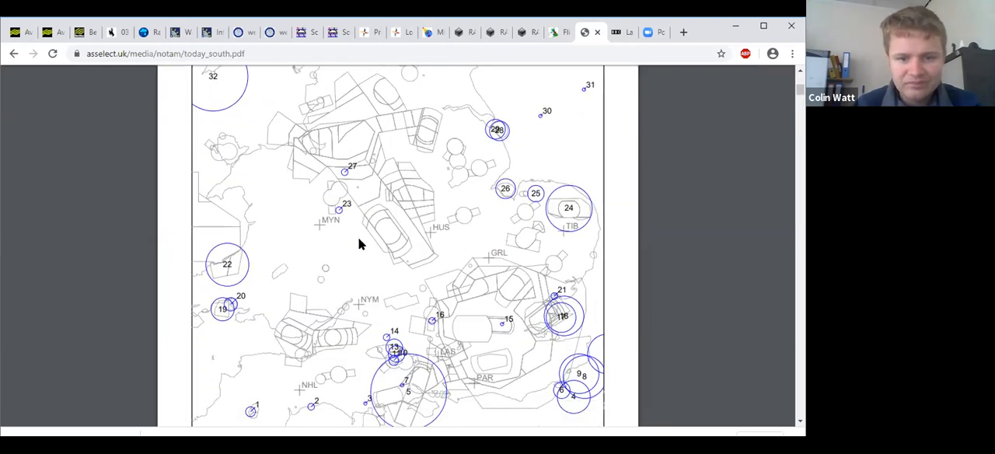
pyautogui.scroll(-3)
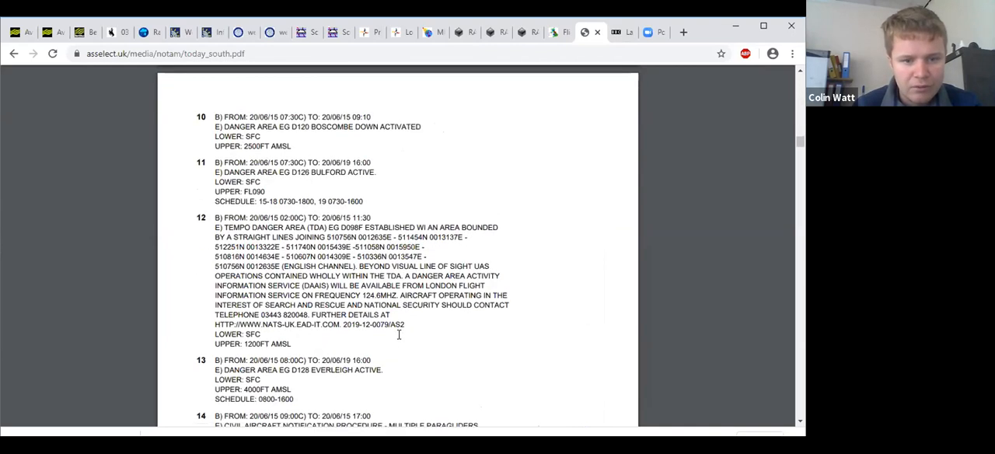
pyautogui.scroll(-3)
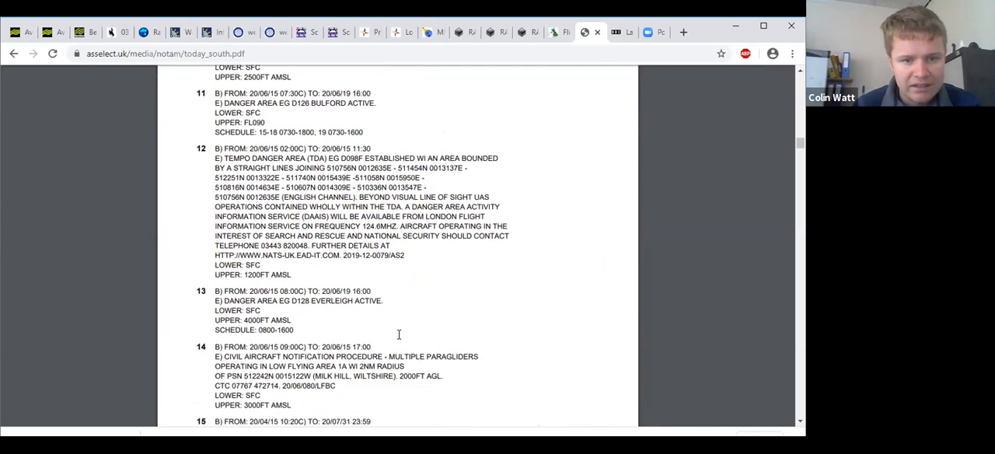
pyautogui.scroll(-3)
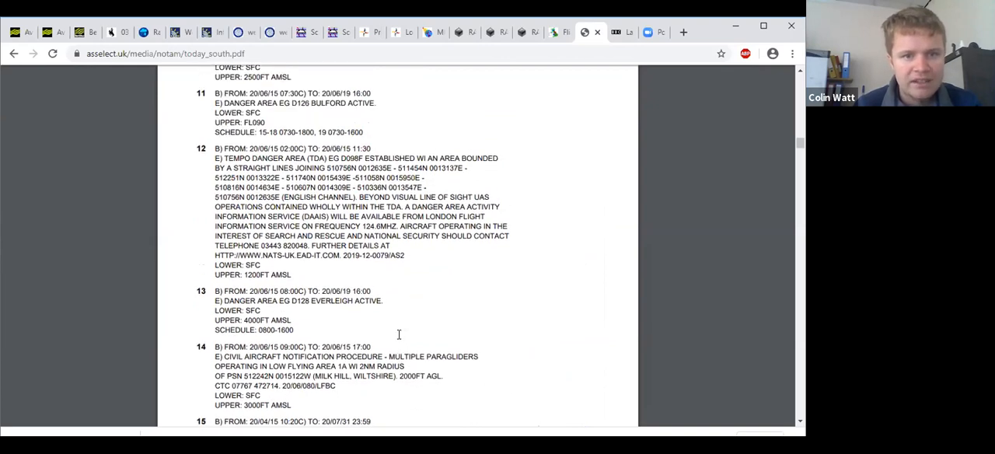
pyautogui.scroll(3)
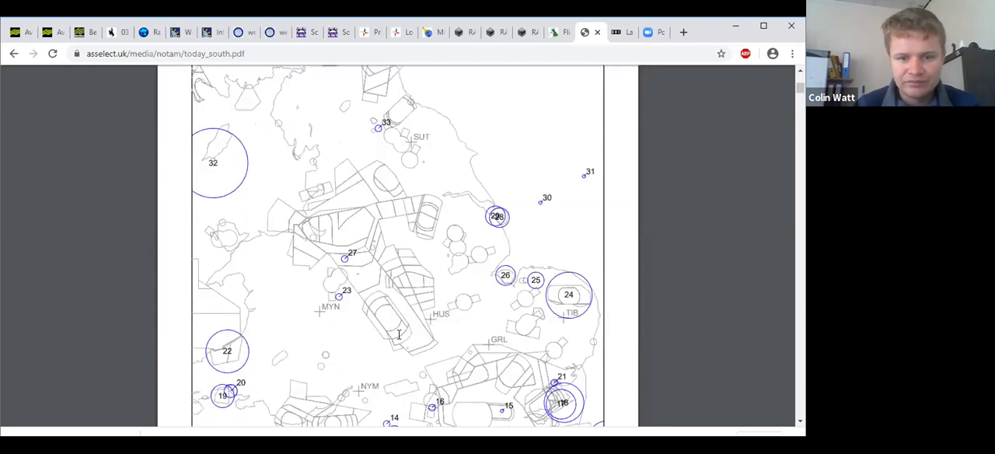
pyautogui.scroll(-3)
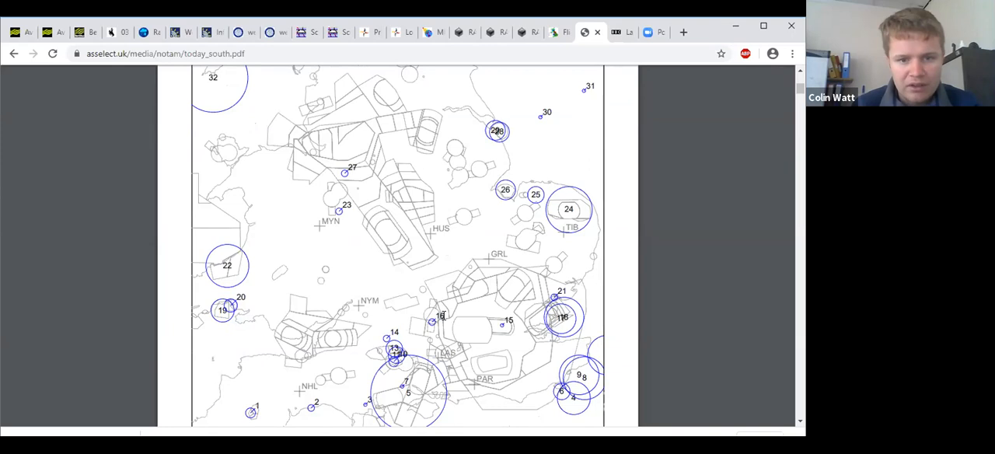
pyautogui.scroll(-3)
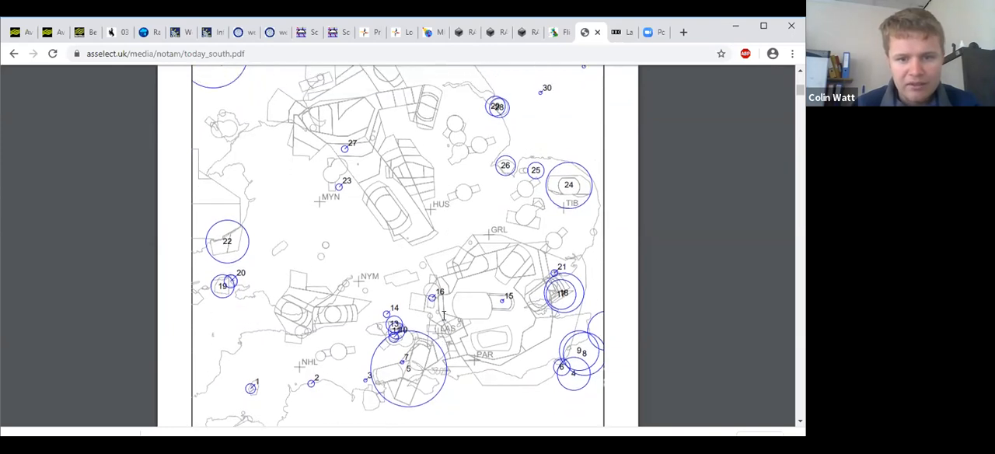
pyautogui.scroll(-3)
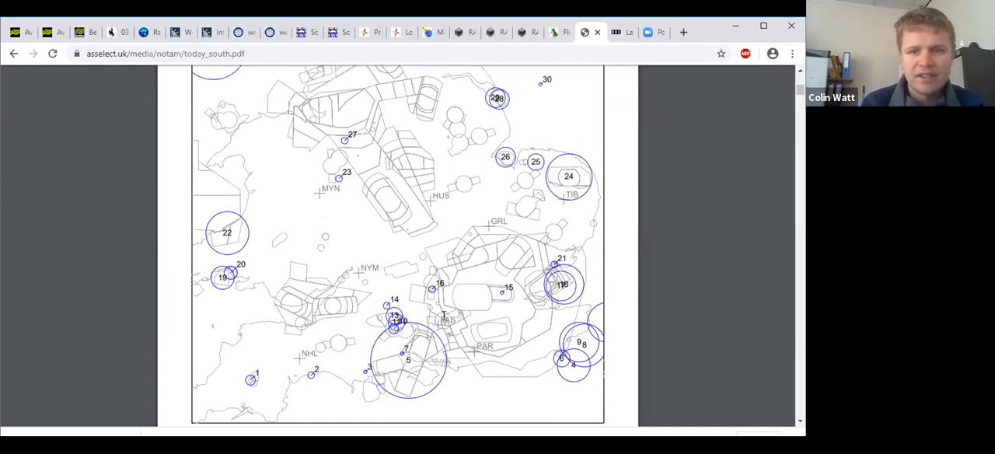
pyautogui.scroll(-3)
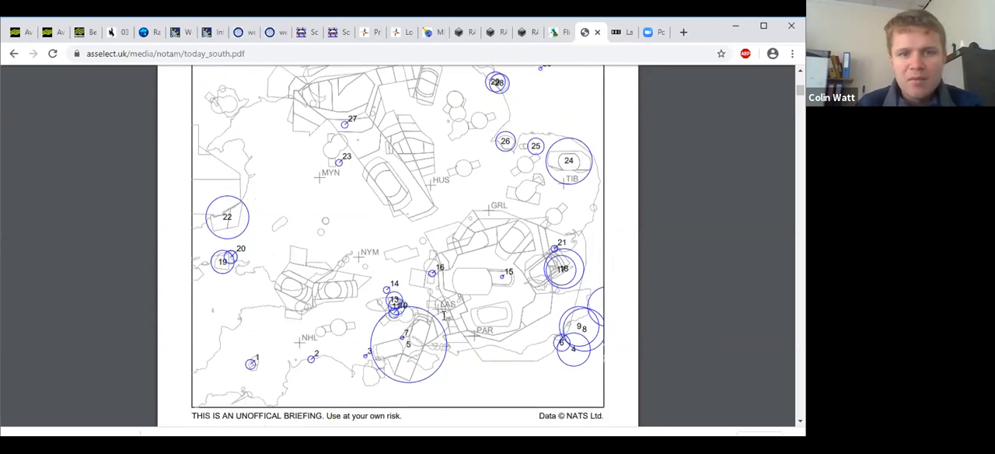